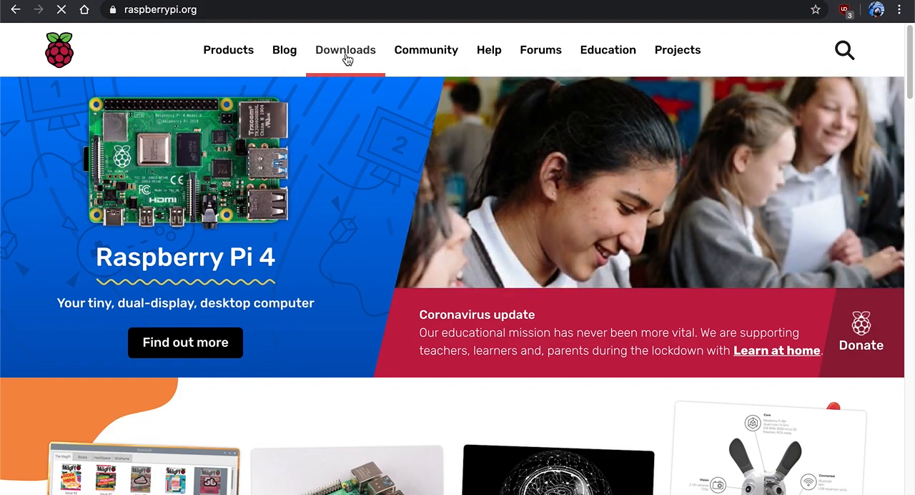
Step: Go to the raspberrypi.org Downloads page and scroll to the Raspberry Pi OS and NOOBS tiles
click(346, 50)
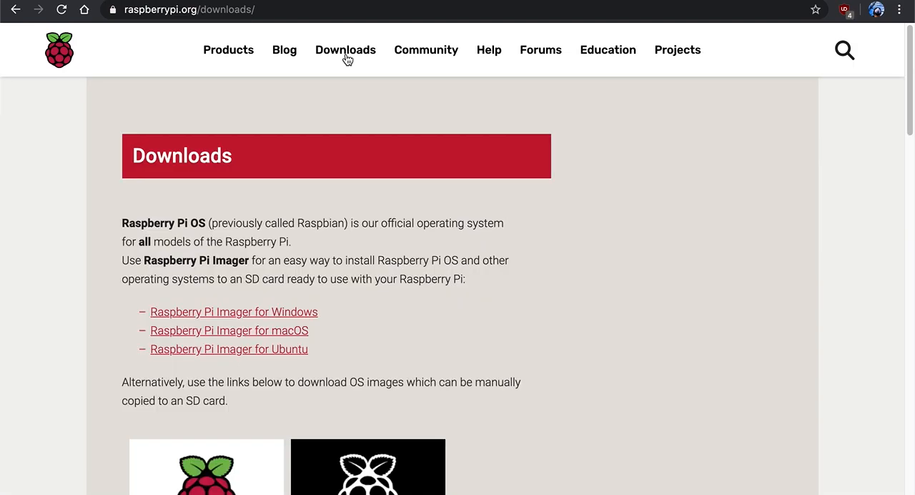
mouse_move(198, 23)
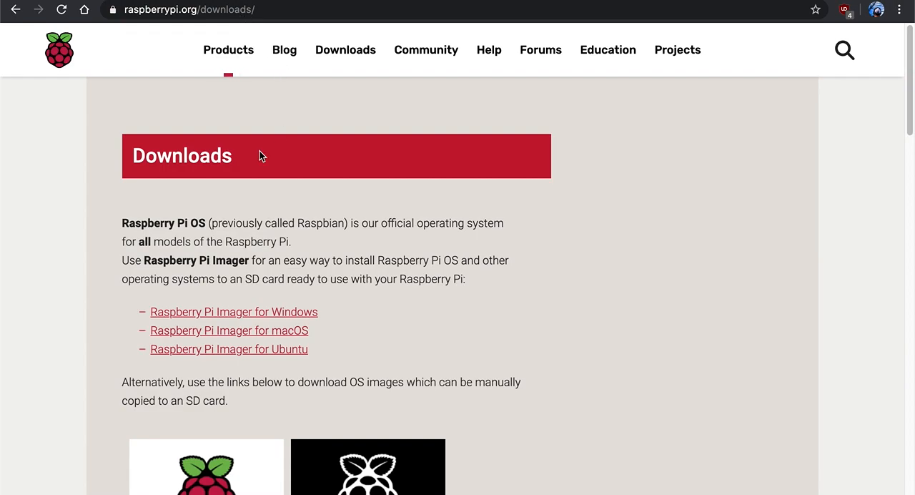
scroll(down, 3)
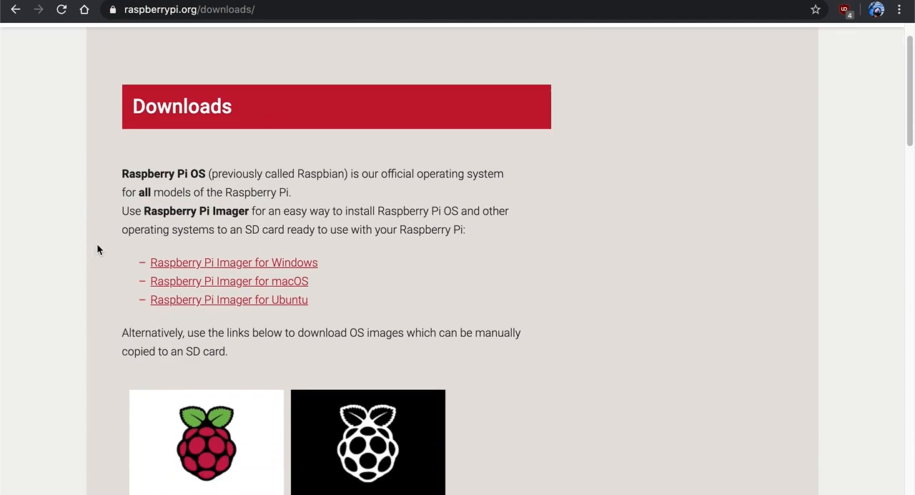
scroll(down, 3)
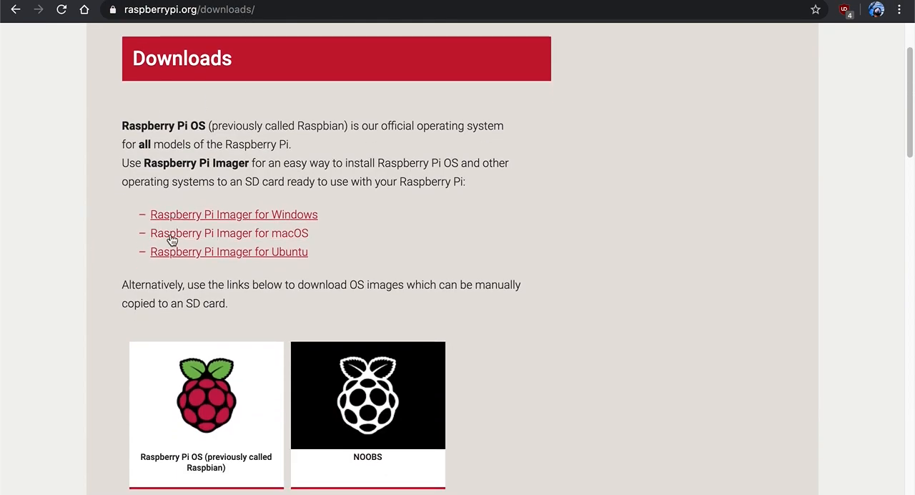
mouse_move(254, 241)
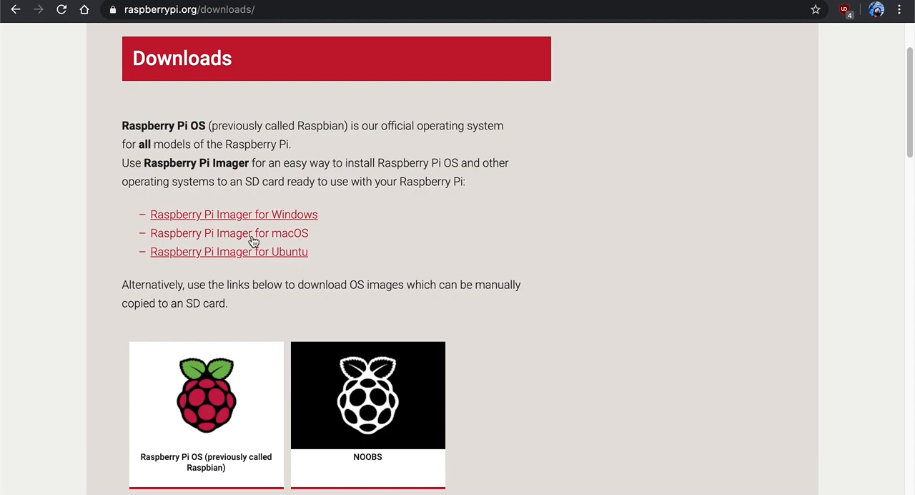
mouse_move(259, 237)
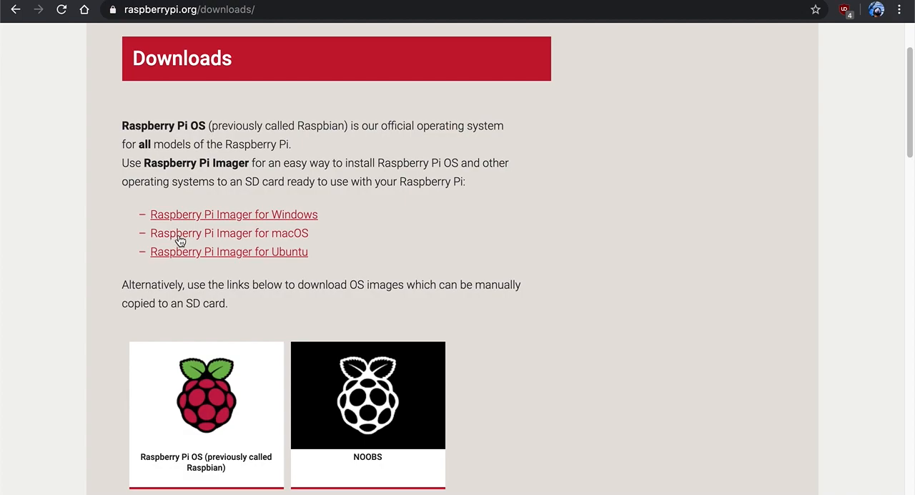
scroll(down, 3)
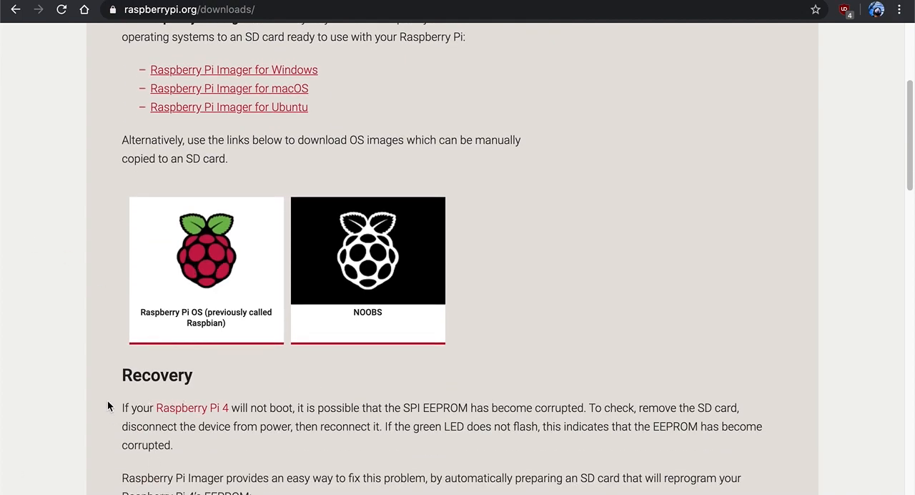
mouse_move(50, 283)
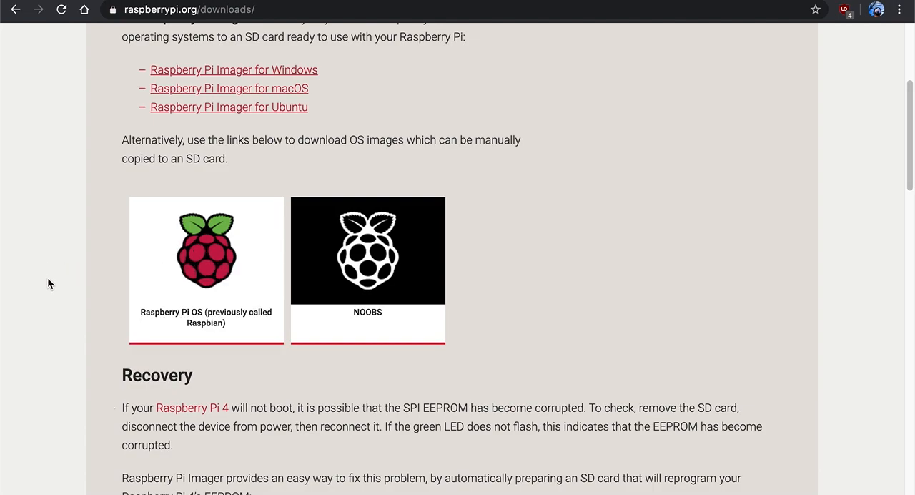
mouse_move(94, 294)
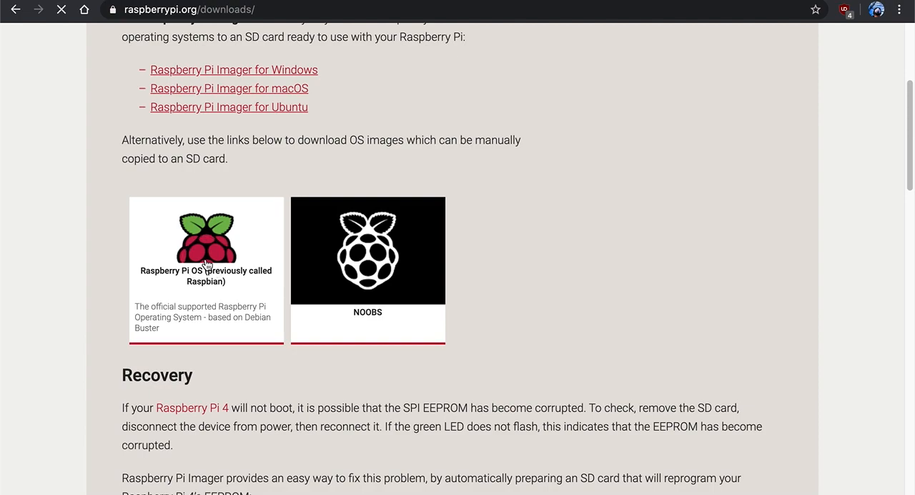
Step: Open the Raspberry Pi OS page and scroll to the 32-bit image downloads
click(206, 243)
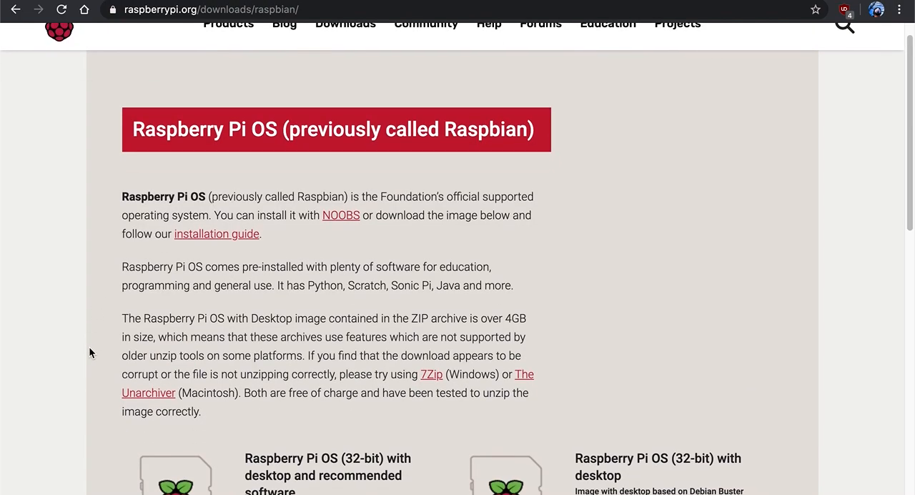
scroll(down, 3)
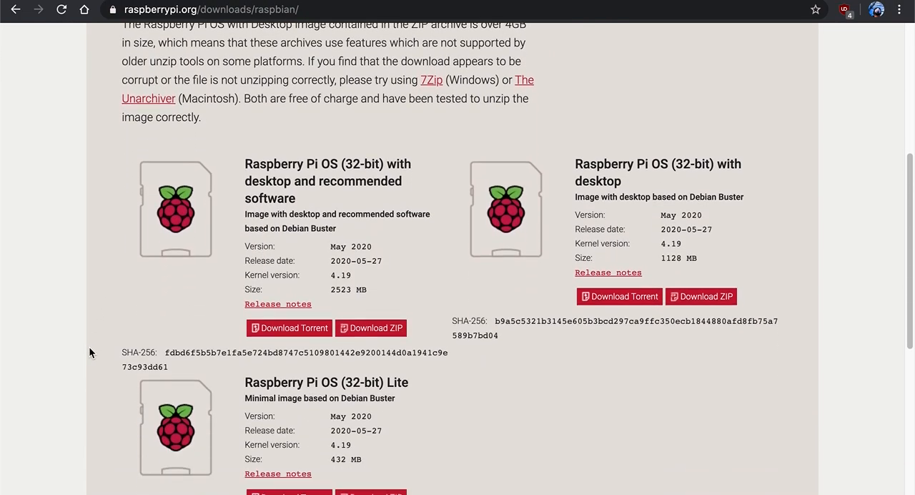
scroll(down, 3)
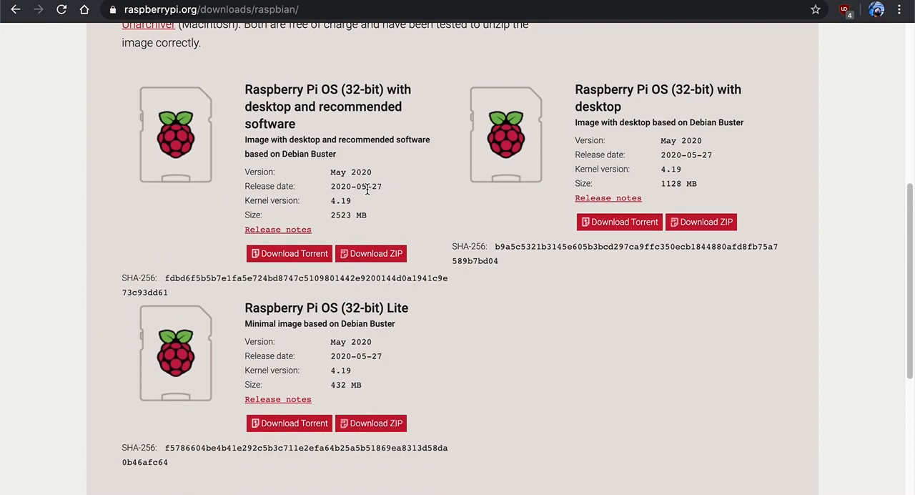
mouse_move(316, 125)
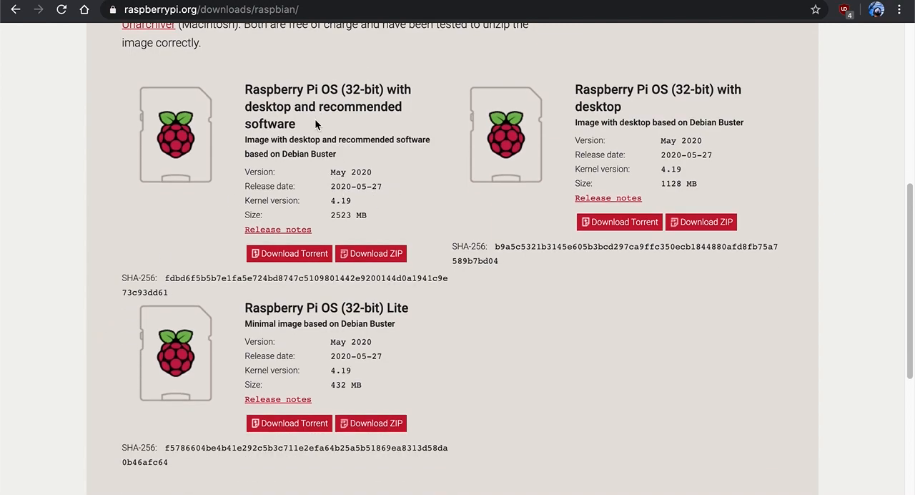
mouse_move(645, 138)
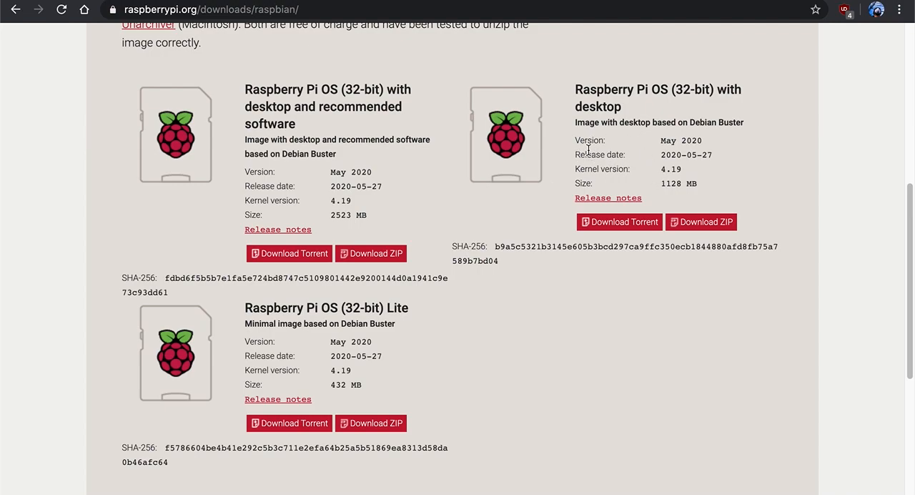
mouse_move(166, 340)
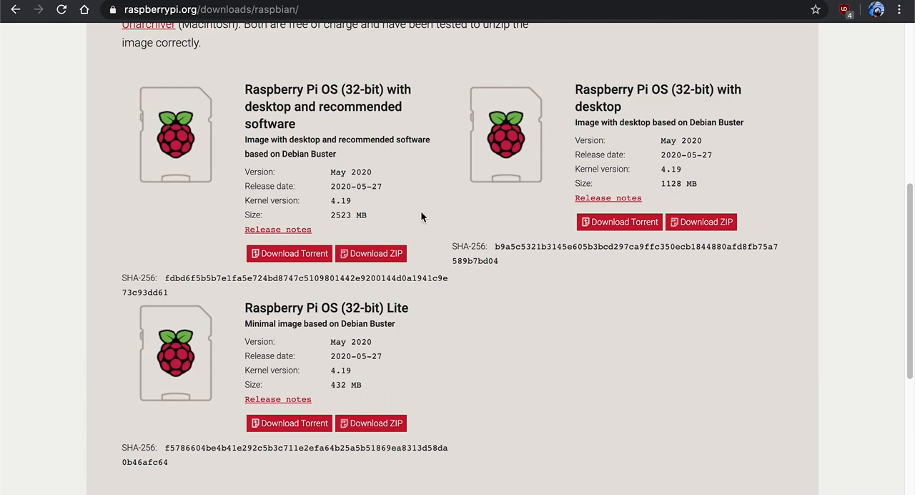
mouse_move(351, 386)
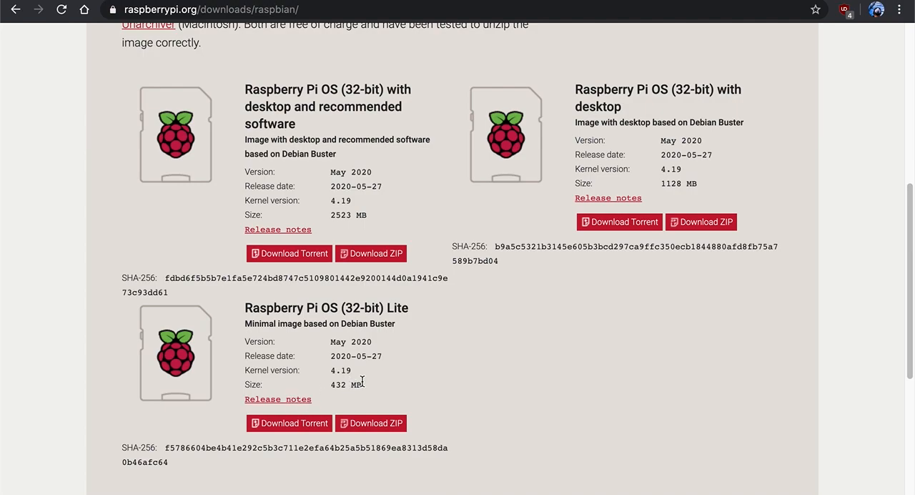
mouse_move(399, 375)
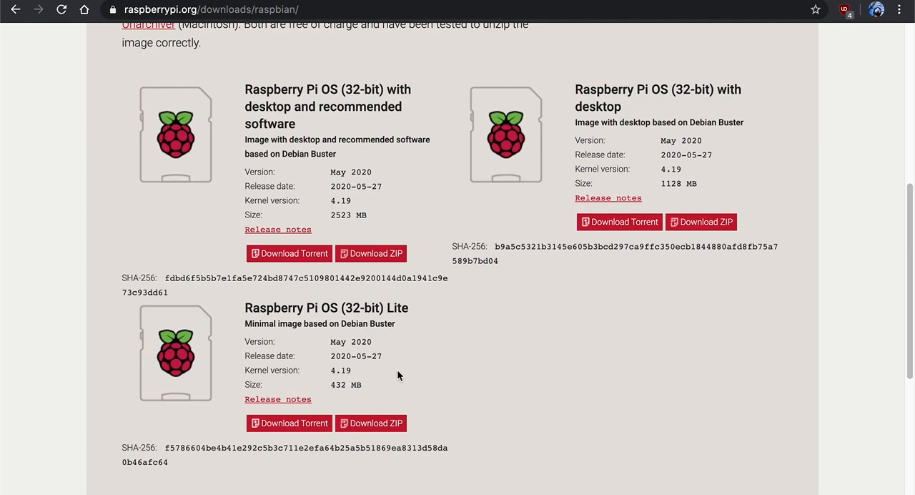
mouse_move(678, 253)
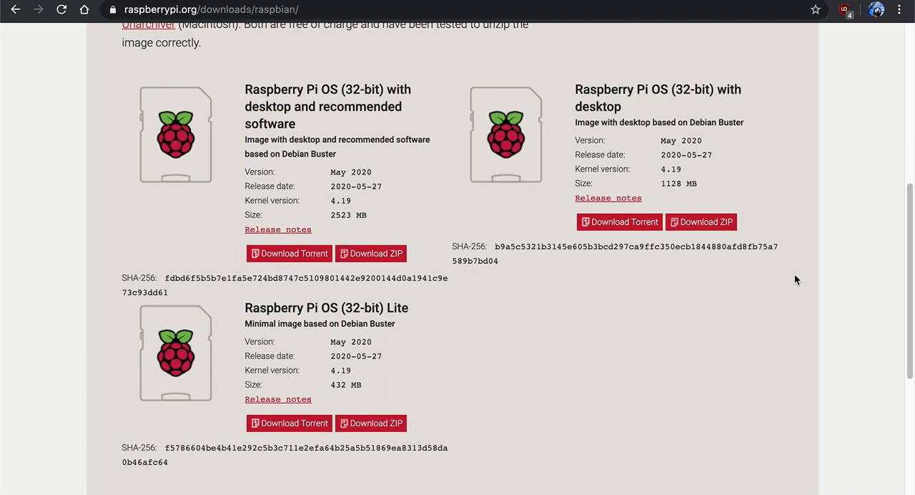
mouse_move(518, 408)
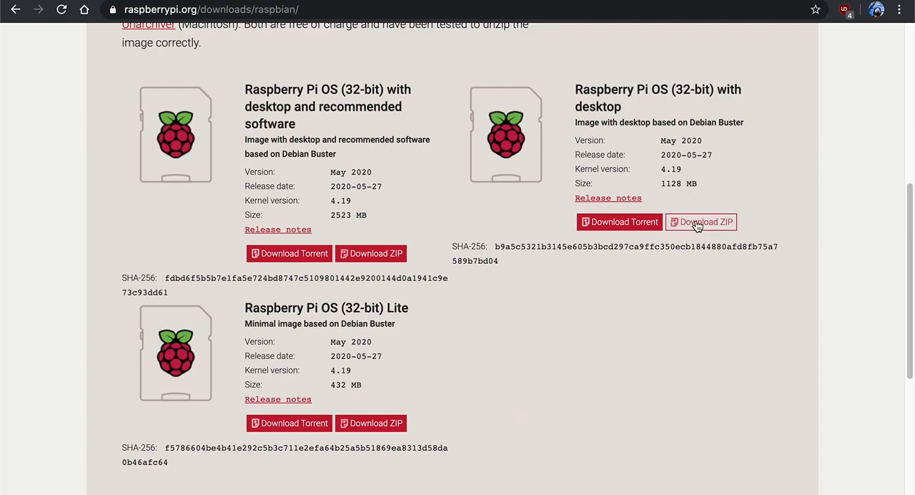
mouse_move(394, 337)
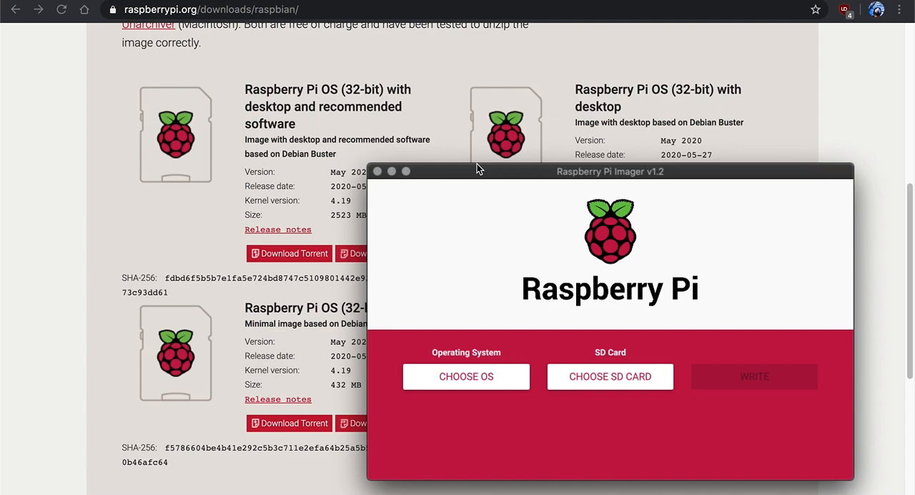
Step: Position the Imager window and choose Erase (Format card as FAT32) as the operating system
drag(609, 170, 535, 126)
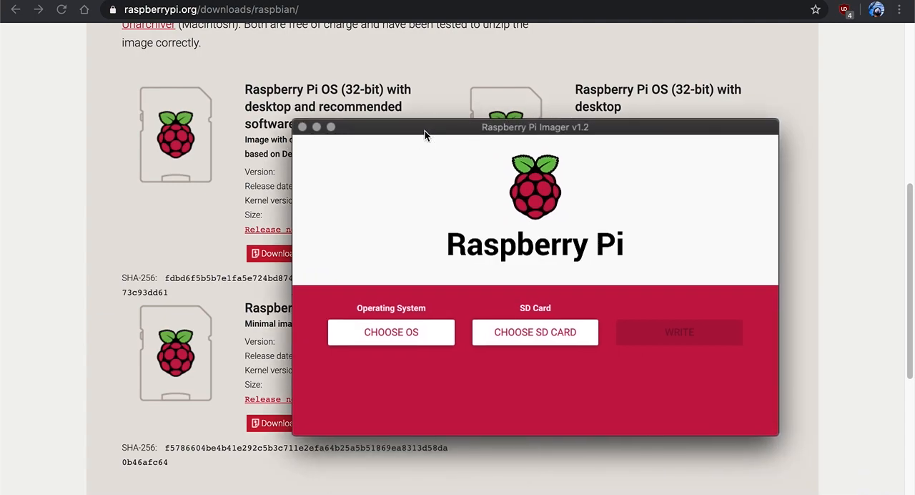
drag(535, 126, 428, 104)
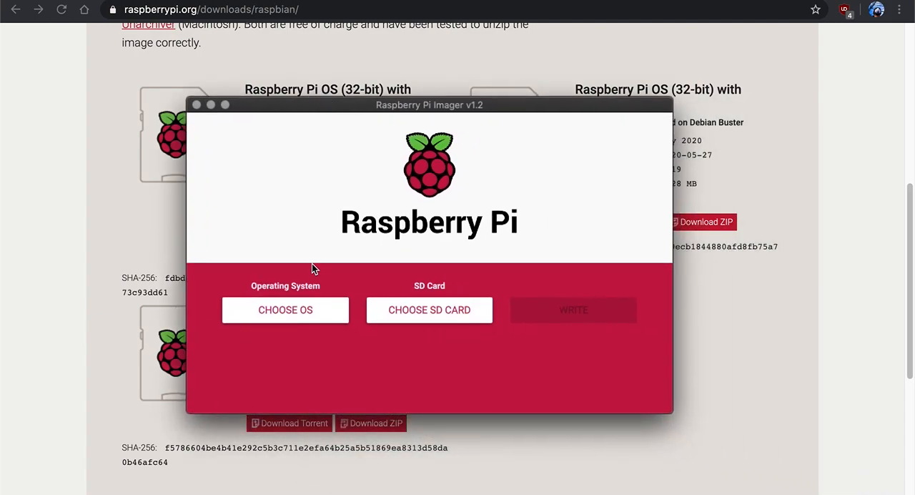
click(286, 309)
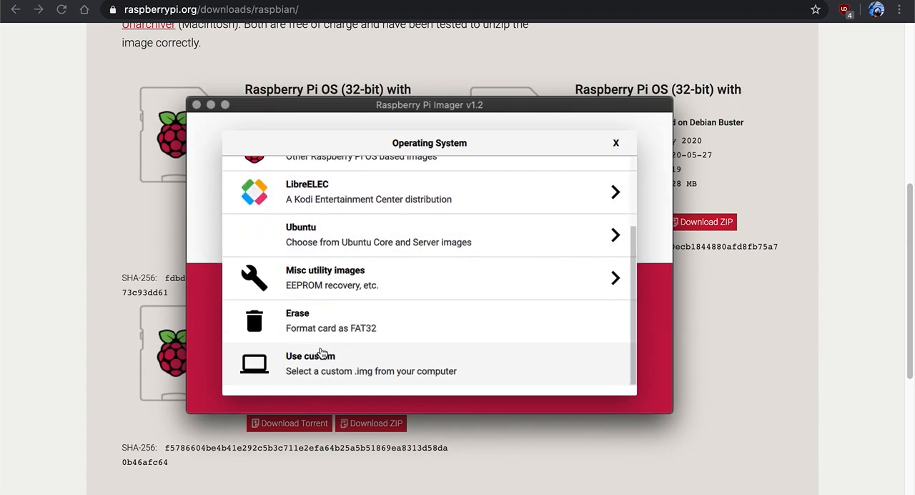
mouse_move(309, 326)
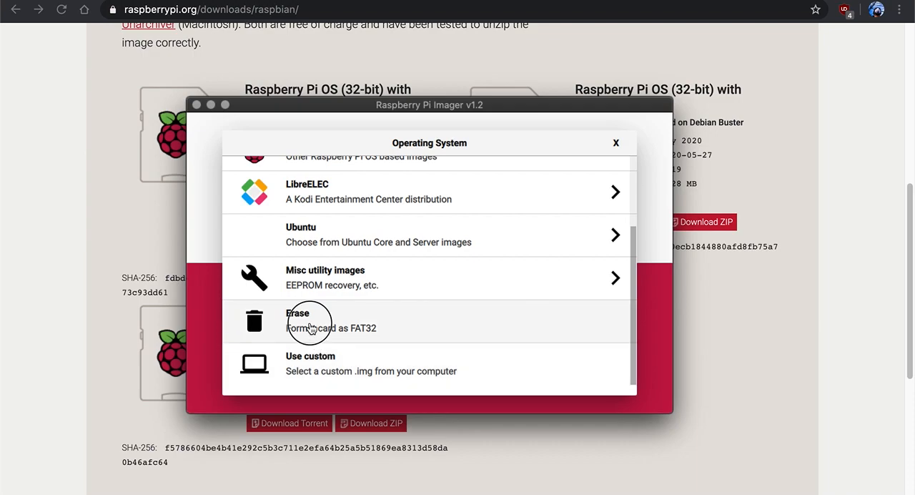
click(312, 321)
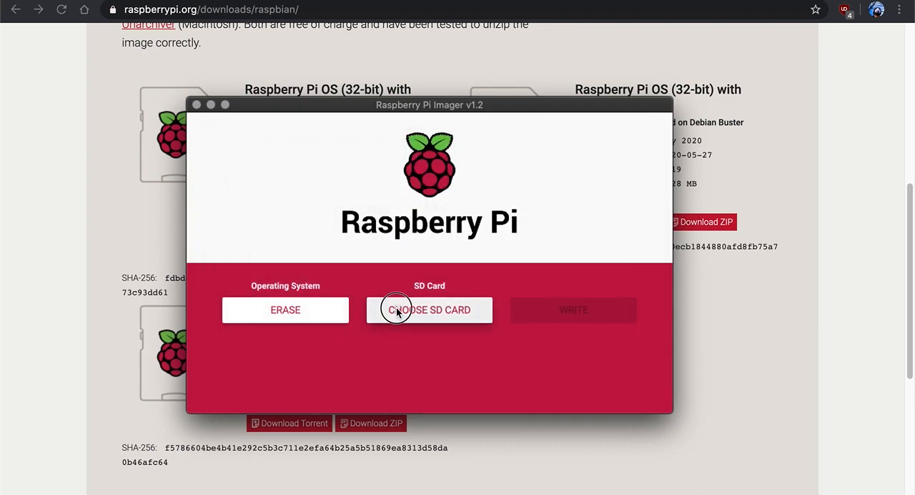
Step: Ignore the unreadable-disk alert and target the APPLE SD Card Reader Media - 15.8 GB
click(428, 309)
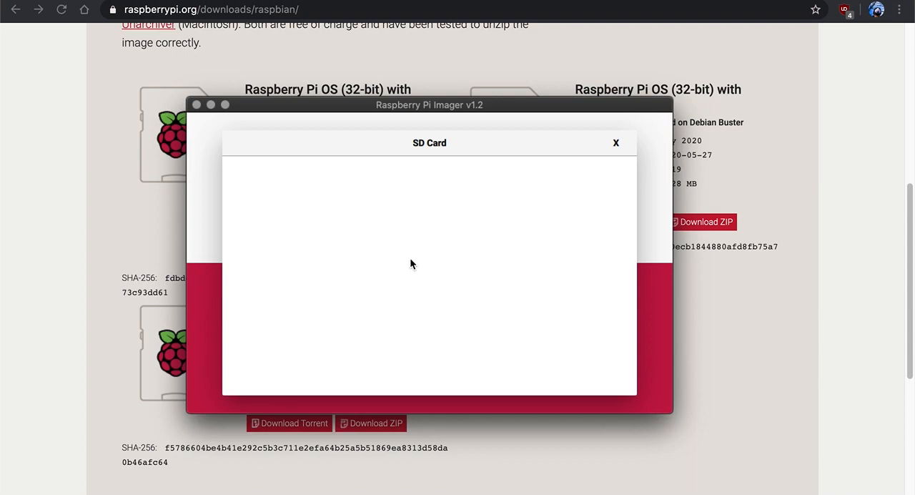
mouse_move(412, 245)
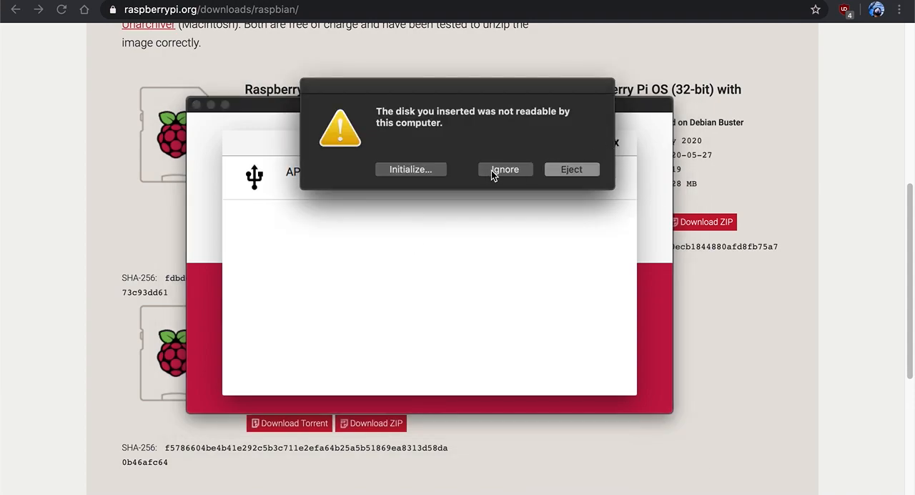
click(505, 168)
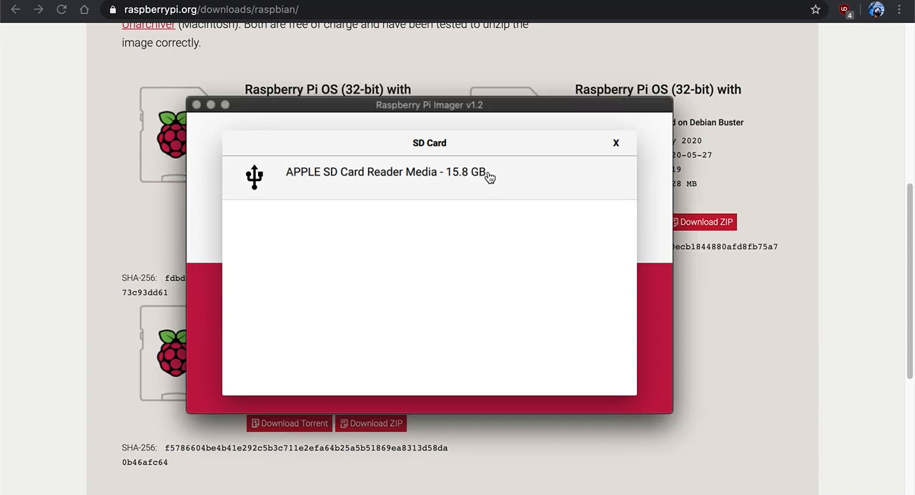
mouse_move(349, 189)
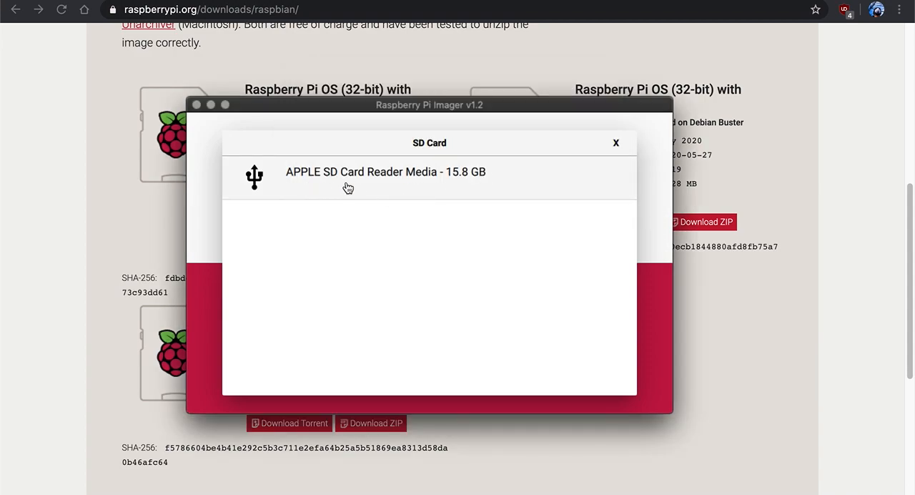
click(386, 172)
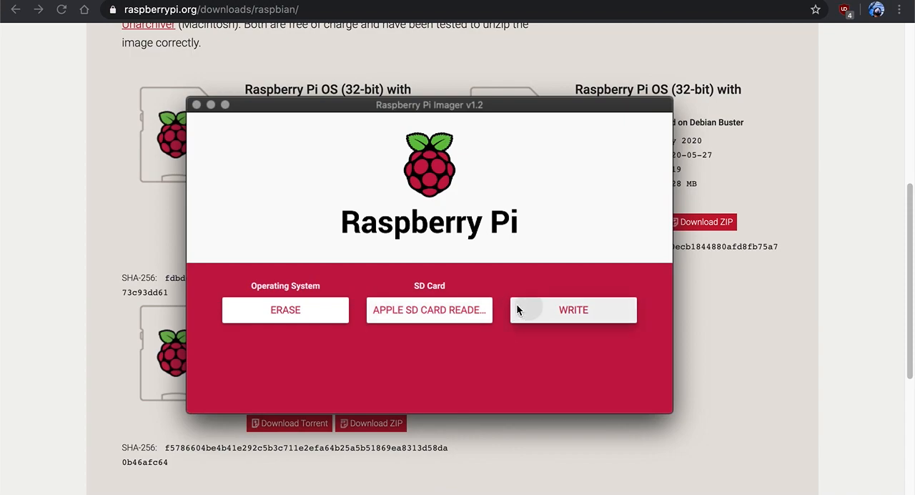
Step: Erase the SD card and dismiss the Write Successful notice
click(572, 309)
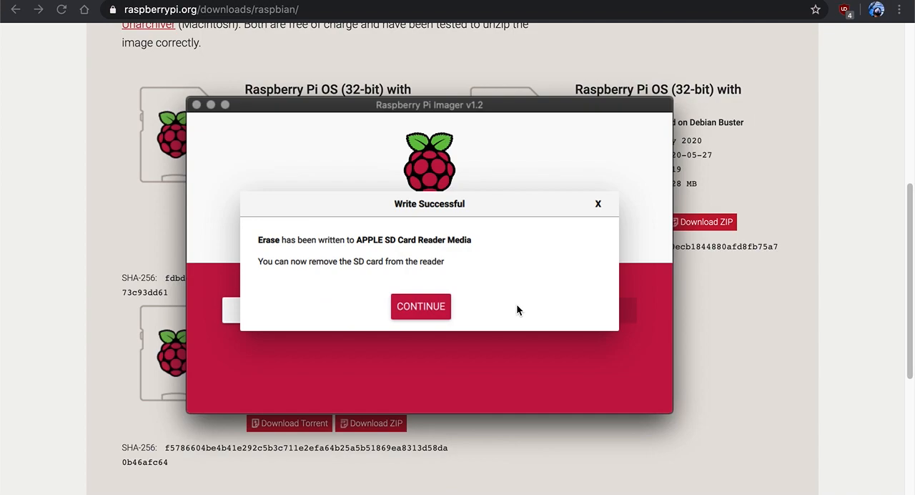
click(420, 306)
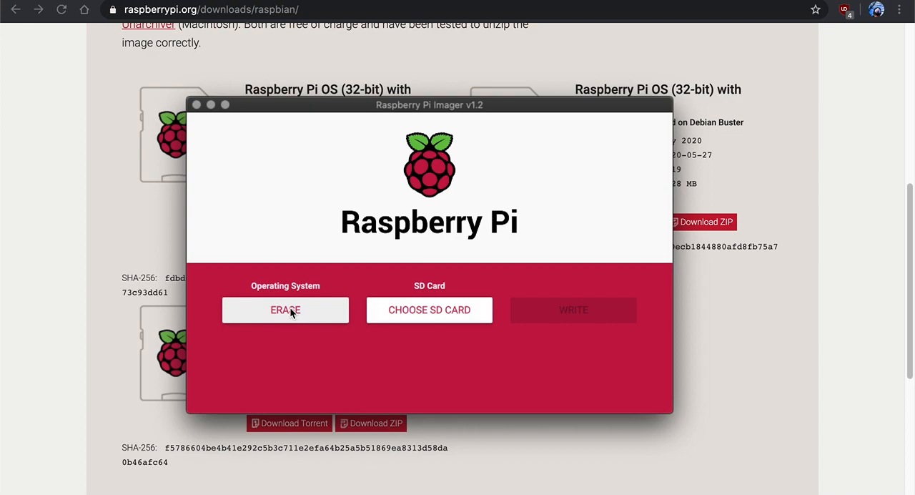
mouse_move(292, 321)
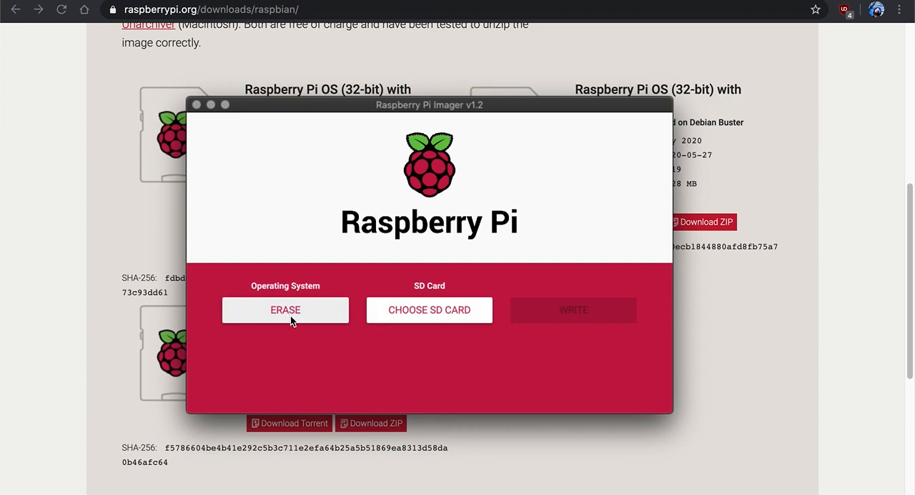
Step: Choose Use custom and select the 2020-05-27-raspios-buster-armhf.zip in the IMAGE folder
click(285, 309)
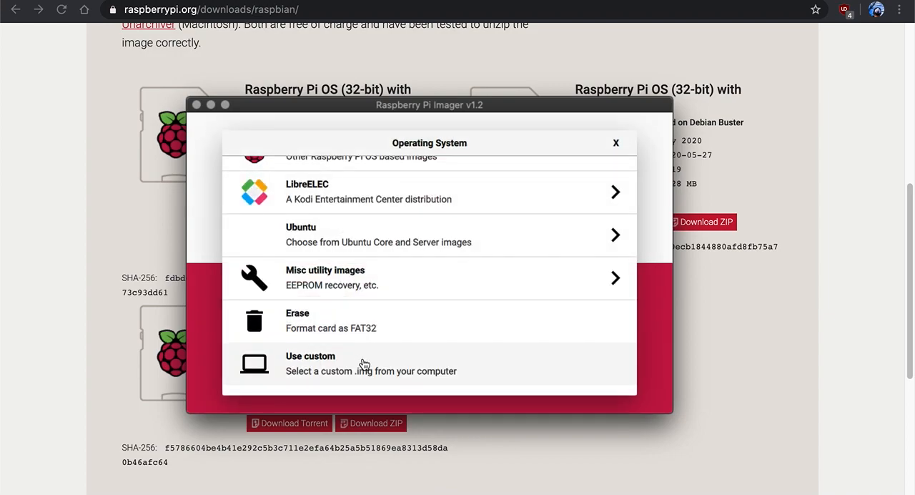
mouse_move(303, 372)
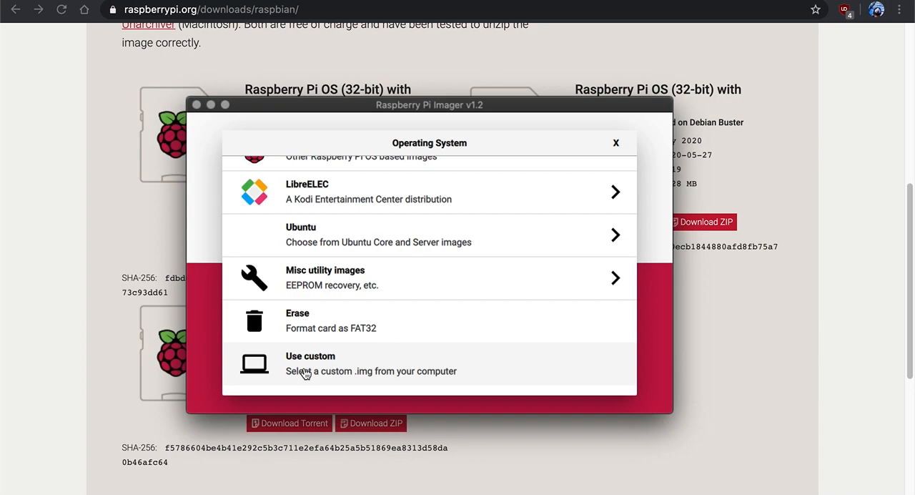
click(309, 356)
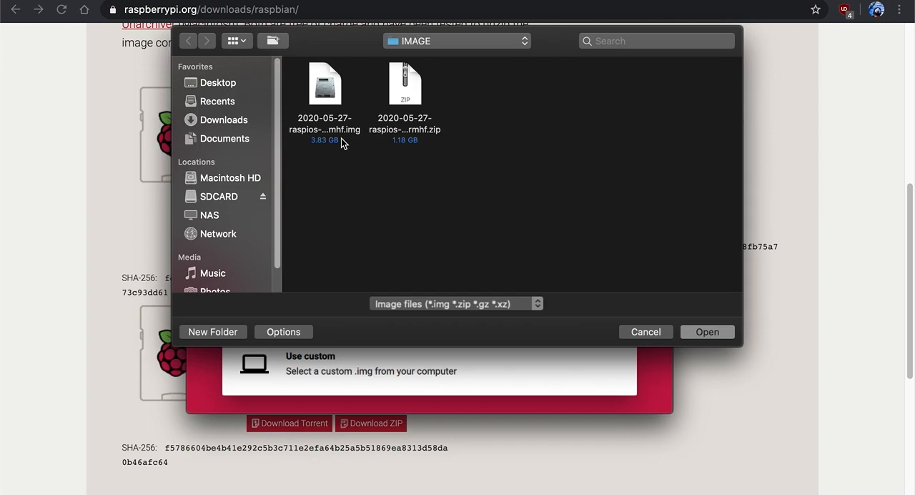
mouse_move(420, 183)
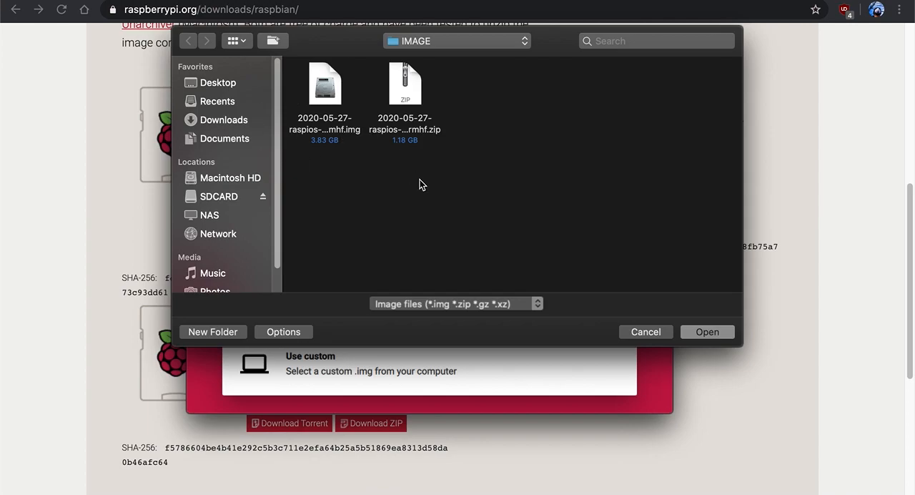
mouse_move(480, 182)
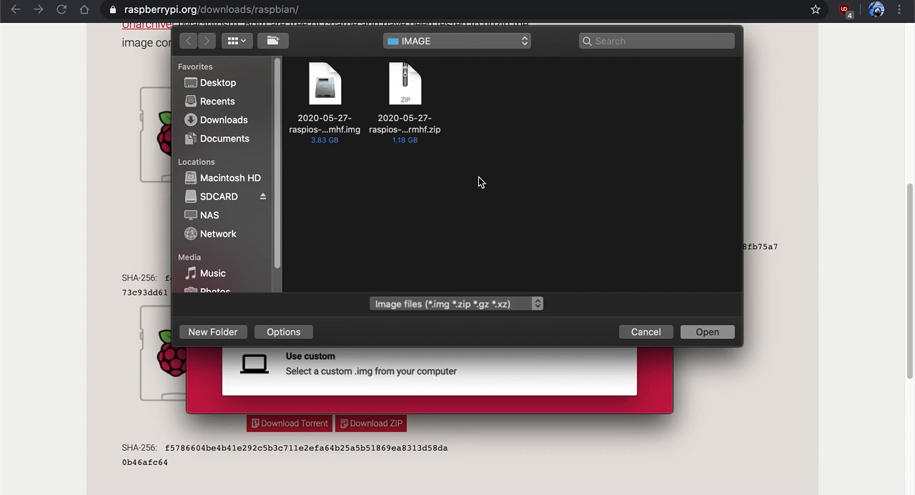
mouse_move(401, 158)
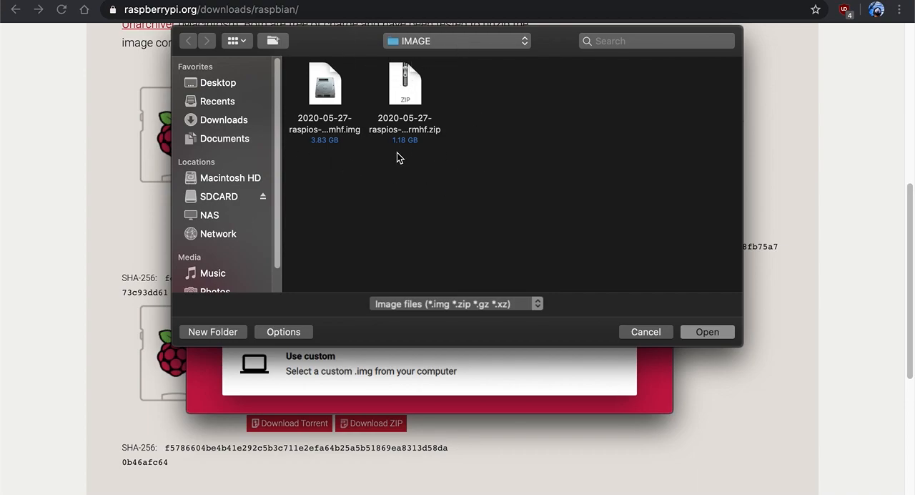
mouse_move(406, 94)
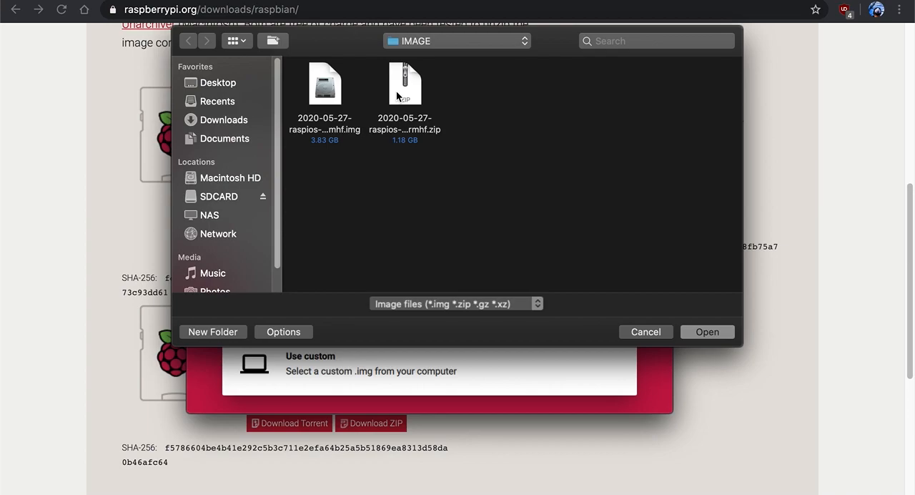
click(405, 86)
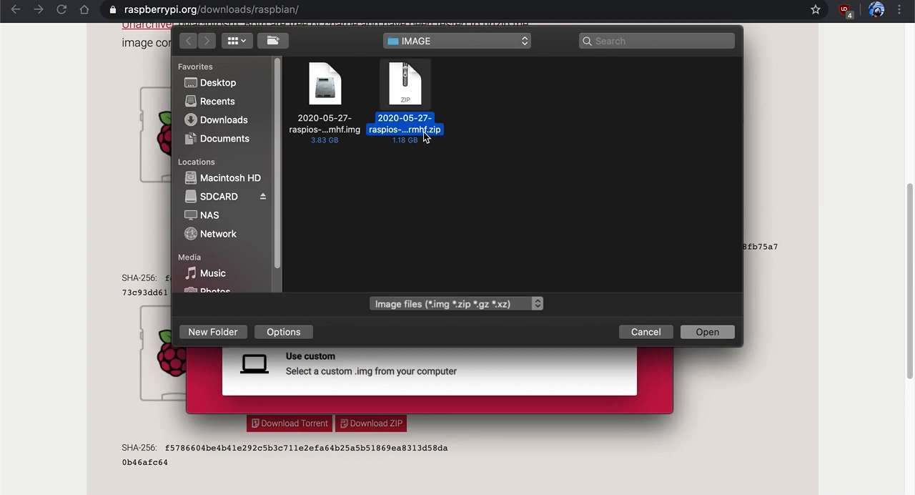
mouse_move(413, 128)
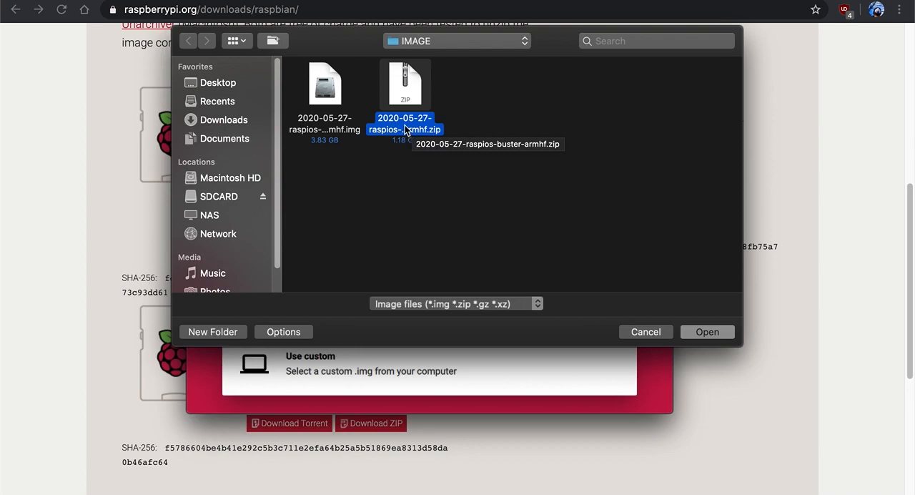
right_click(404, 126)
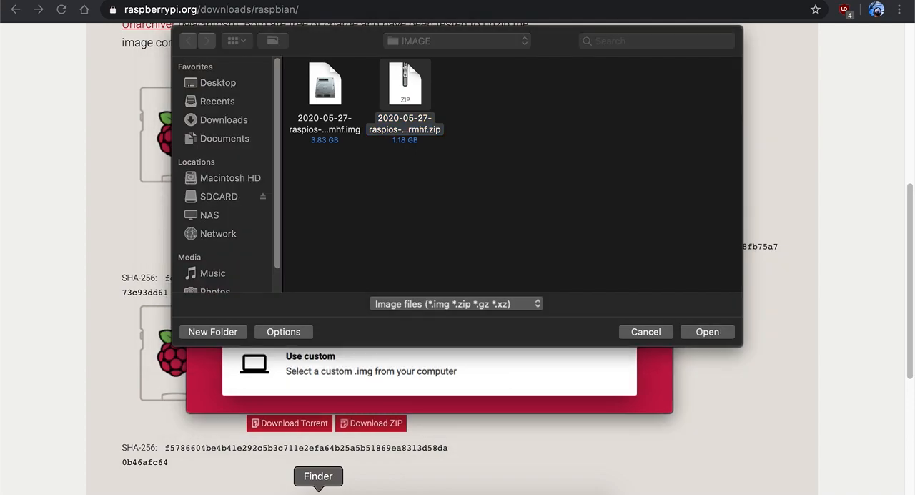
mouse_move(345, 486)
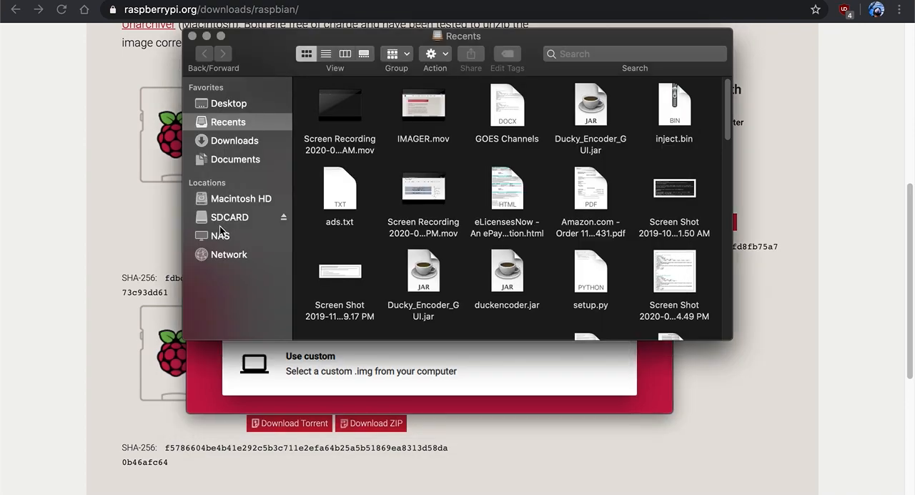
Step: In Finder, open the Desktop's IMAGE folder and inspect the 2020-05-27 raspios .zip archive
click(229, 103)
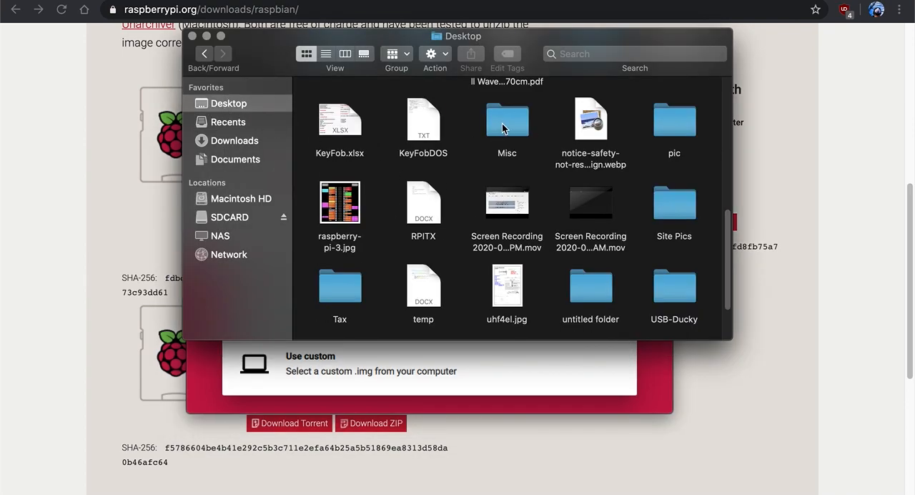
scroll(down, 3)
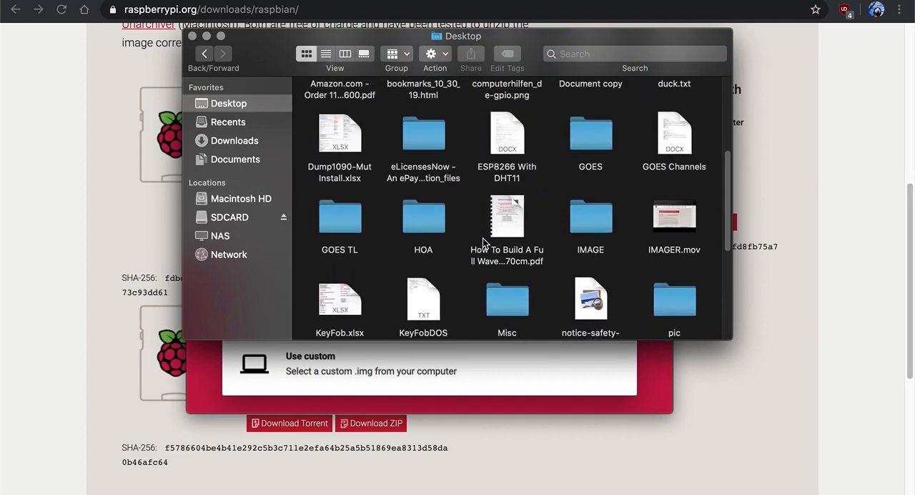
double_click(589, 215)
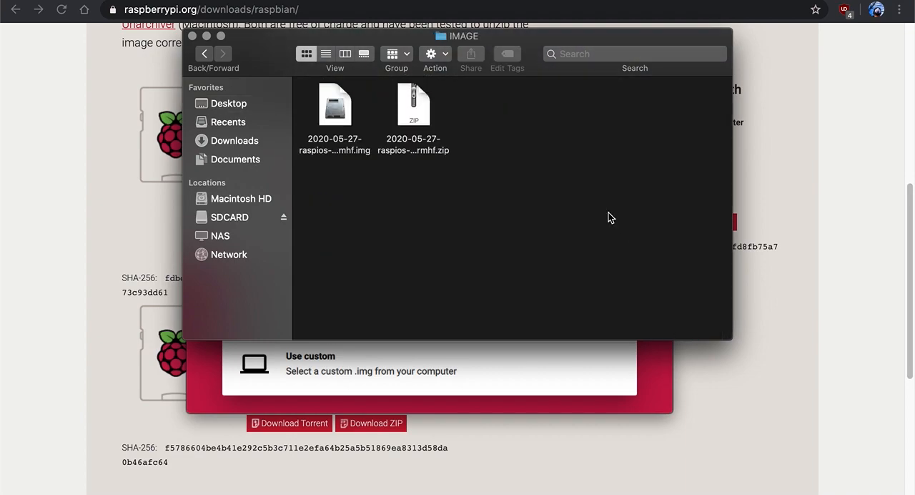
click(413, 106)
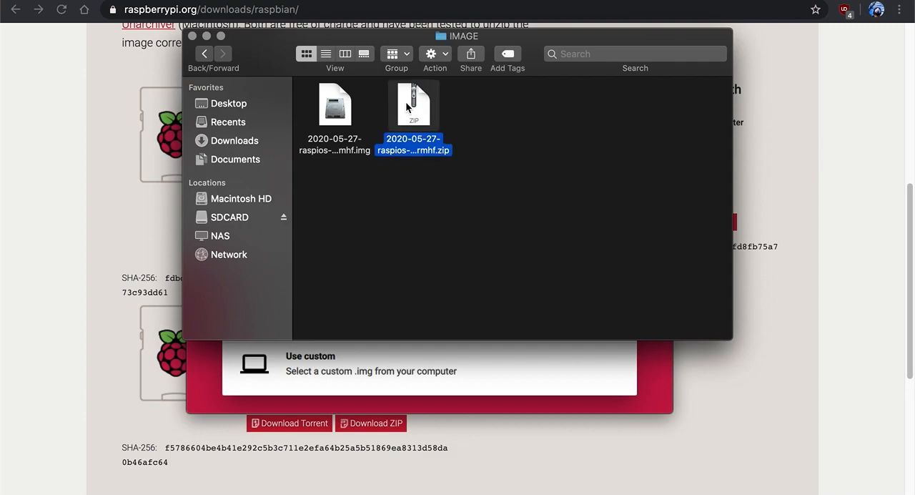
right_click(413, 103)
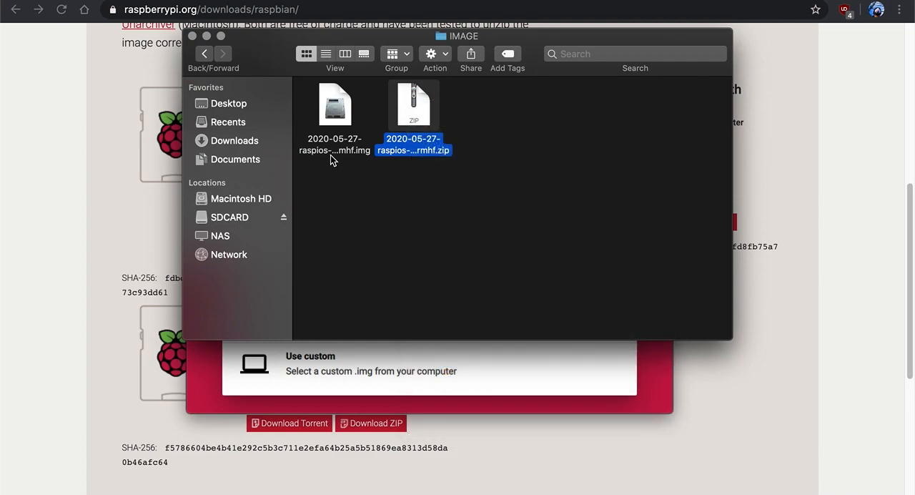
click(334, 114)
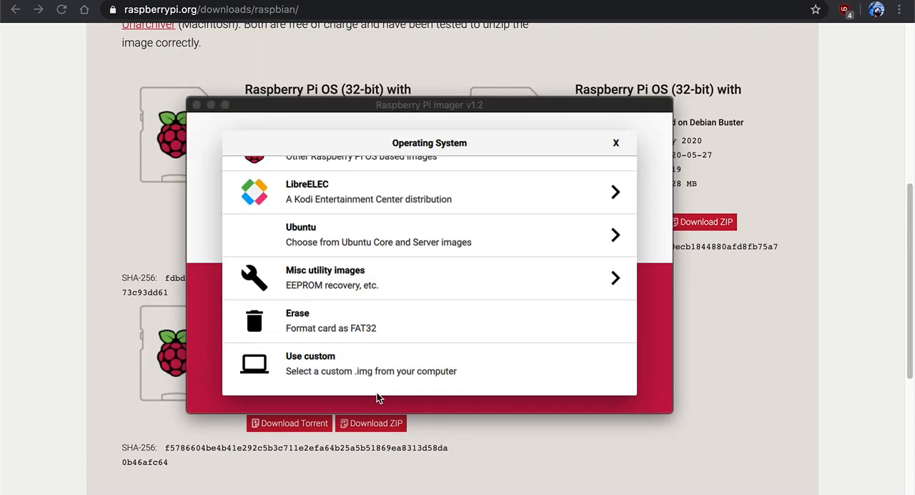
Step: Set the custom 2020-05-27-raspios-buster-armhf.img file as the operating system
click(310, 356)
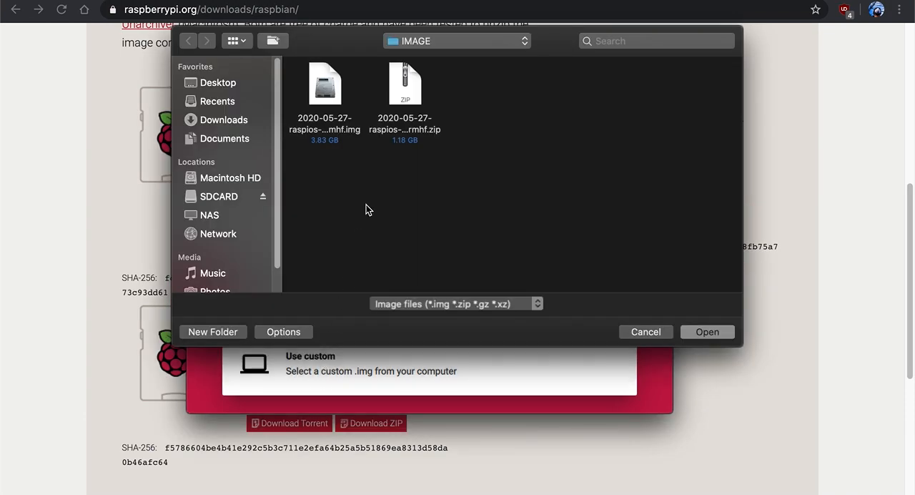
click(324, 85)
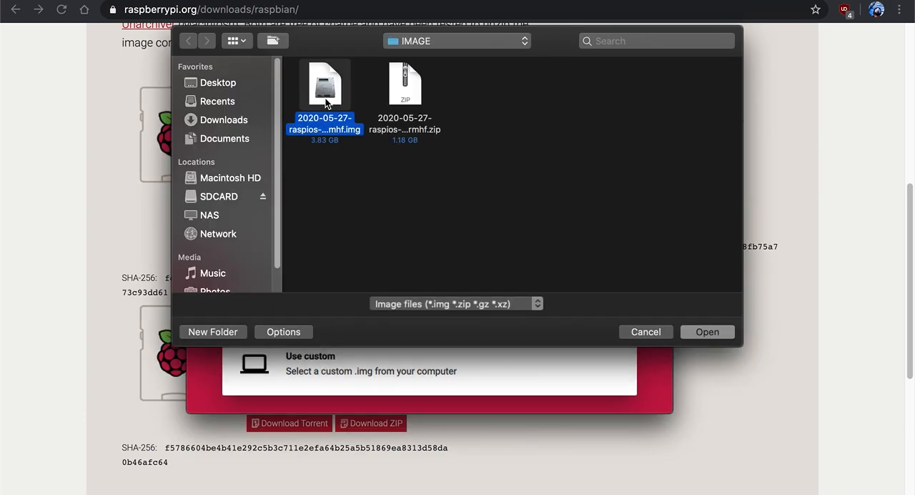
click(707, 331)
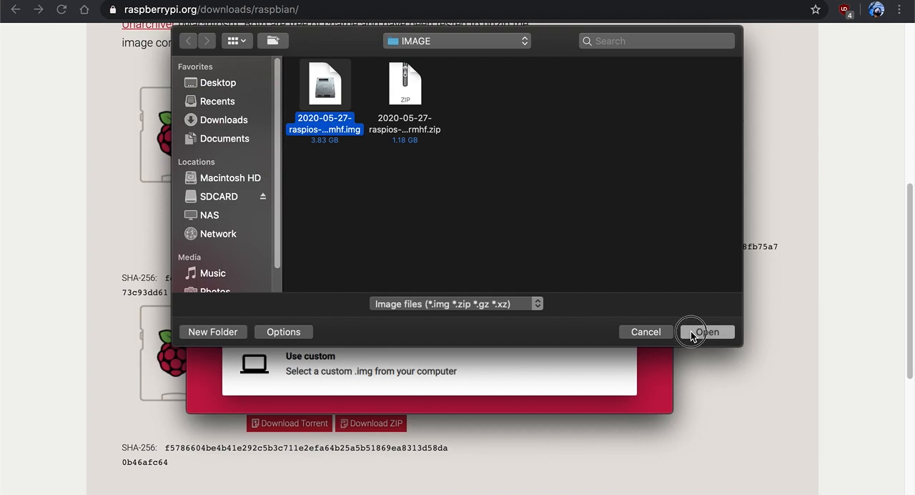
click(703, 331)
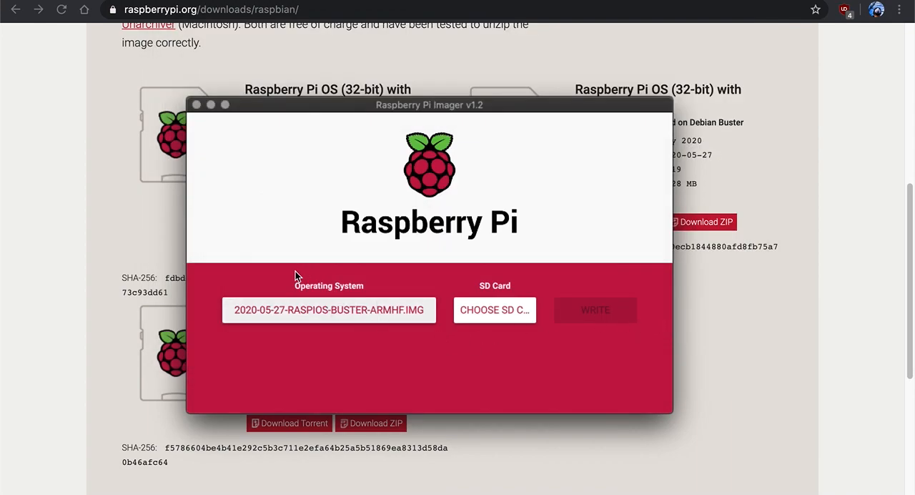
Step: Target the APPLE SD Card Reader Media - 15.8 GB and start writing the image
click(495, 309)
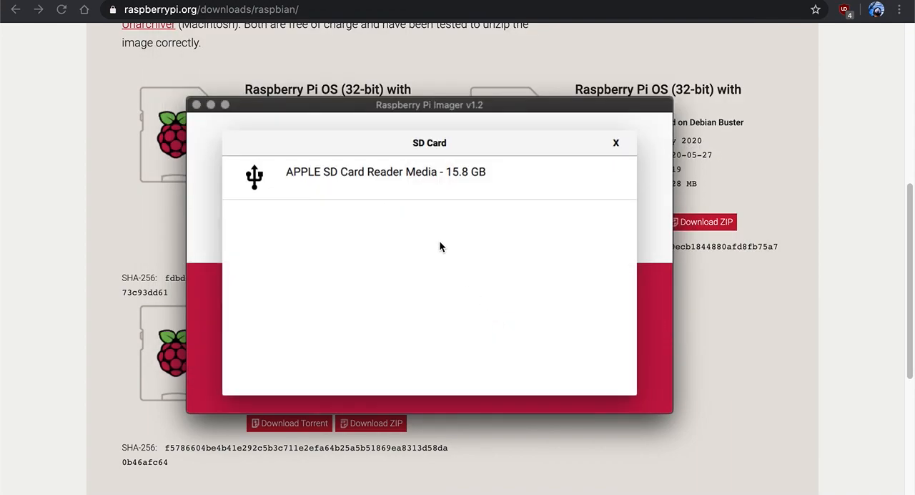
click(384, 171)
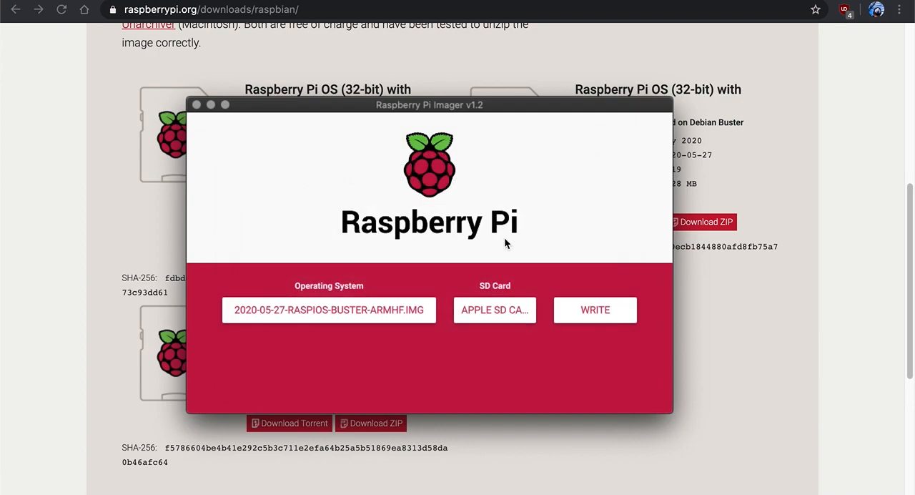
mouse_move(506, 269)
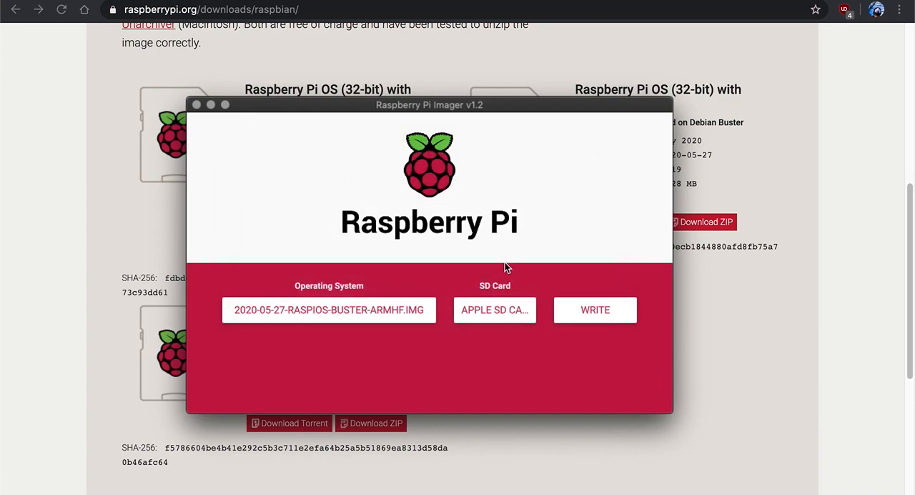
click(594, 309)
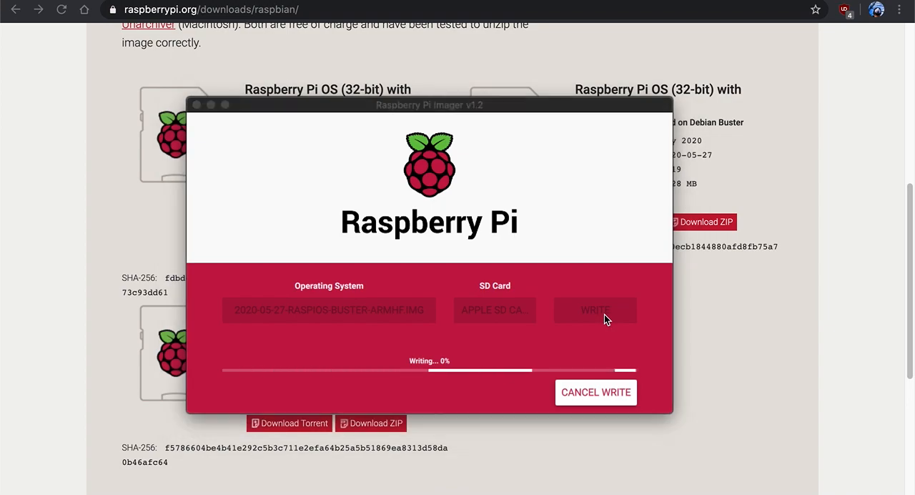
Step: Enter the macOS password to authorize writing to the SD card
text(••••)
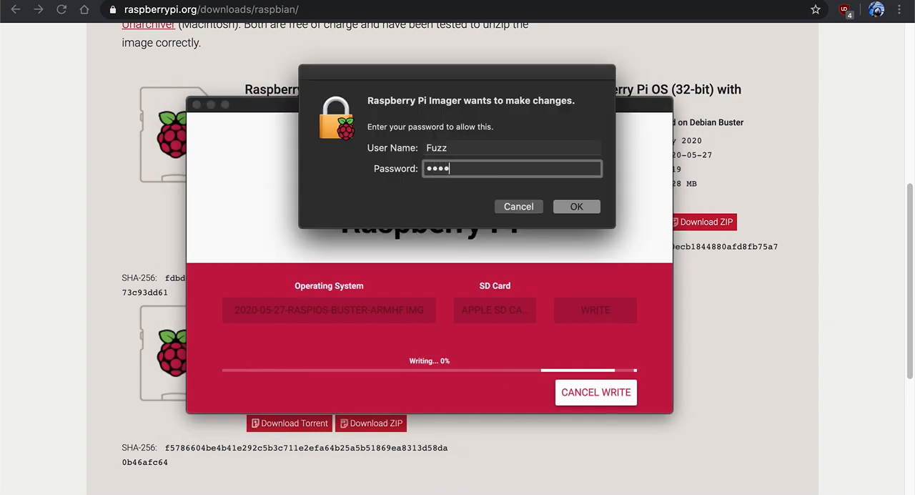
click(576, 206)
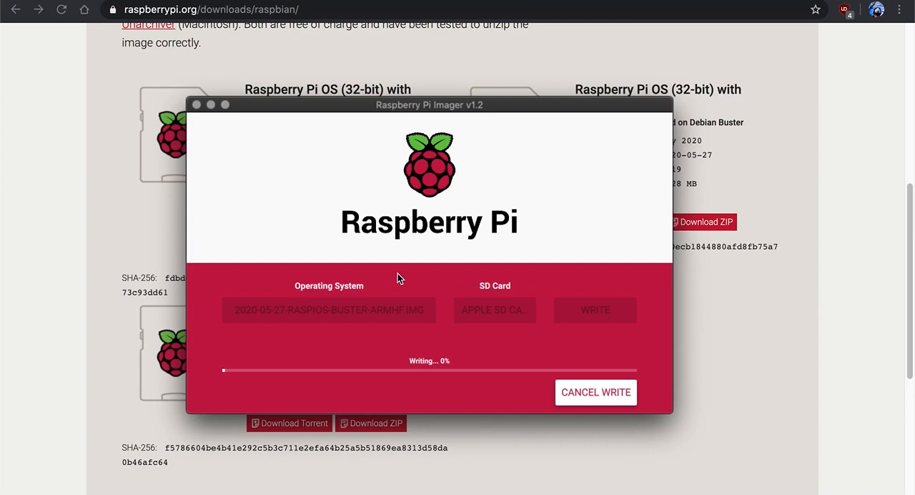
mouse_move(466, 384)
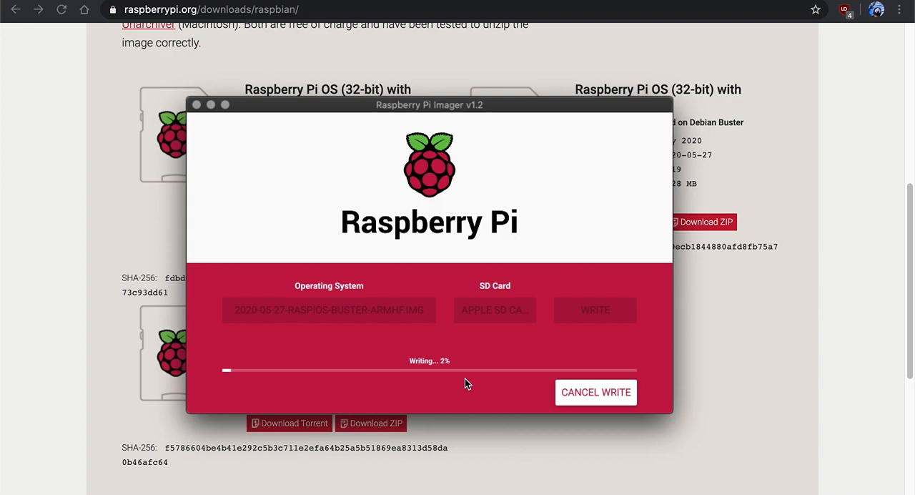
mouse_move(477, 392)
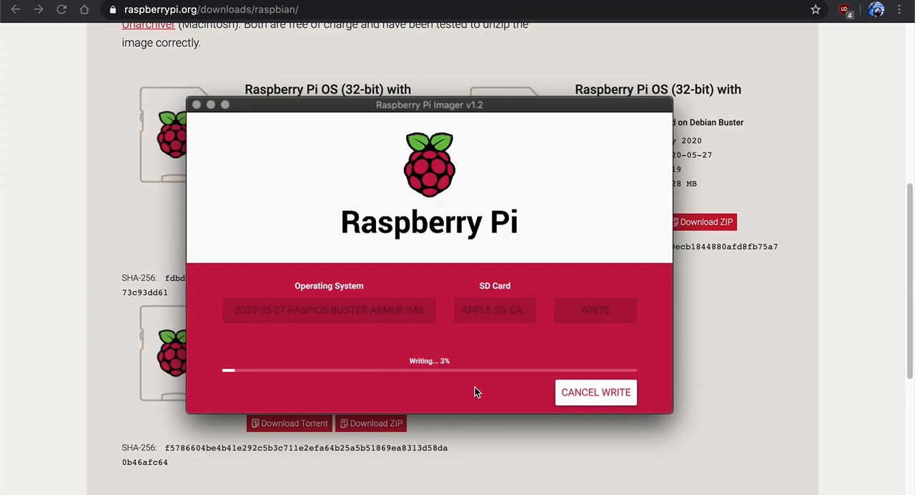
mouse_move(451, 384)
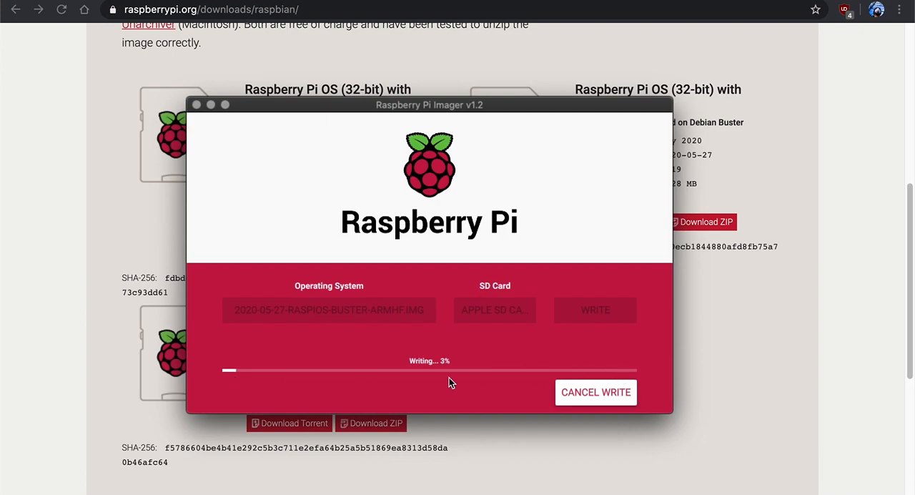
mouse_move(423, 390)
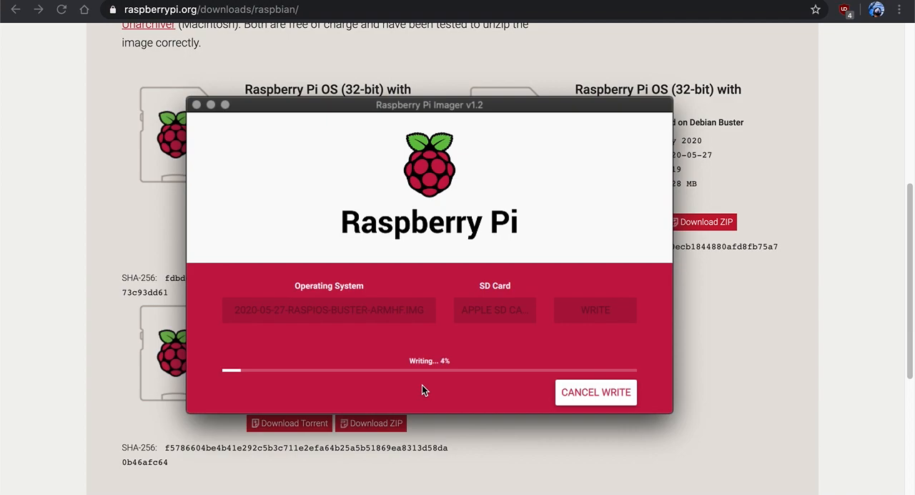
mouse_move(537, 298)
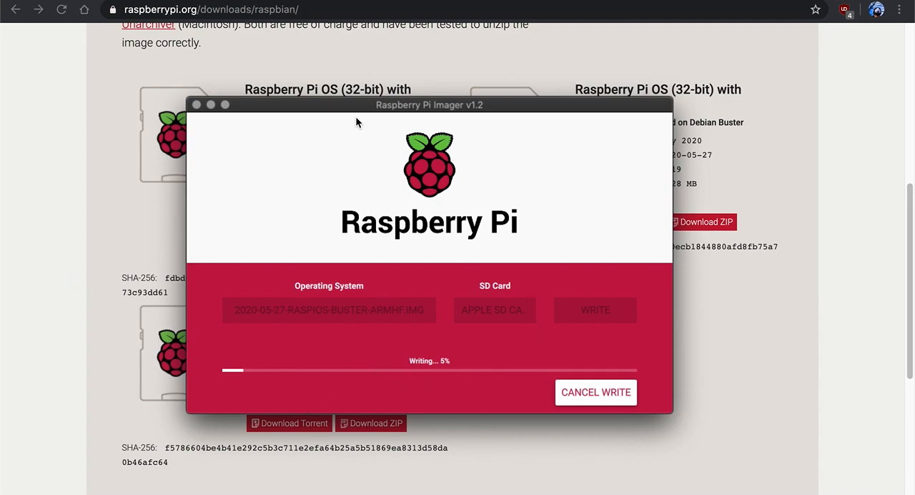
mouse_move(521, 346)
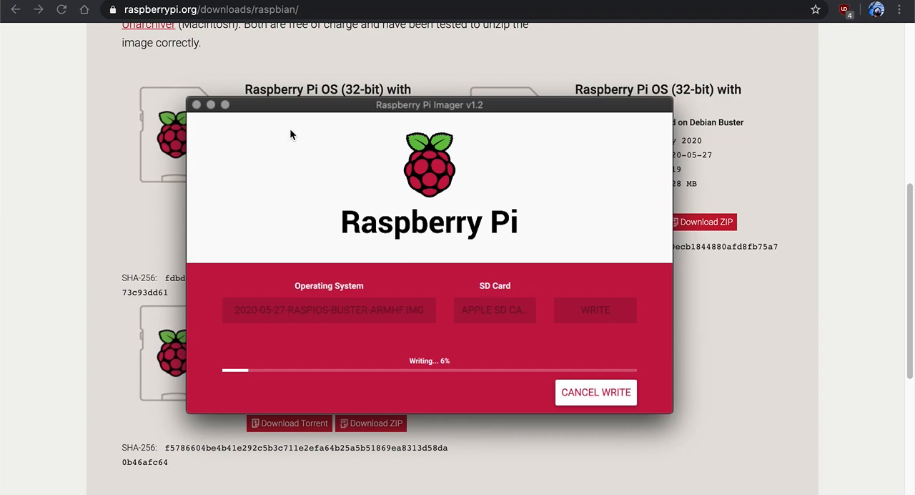
mouse_move(40, 332)
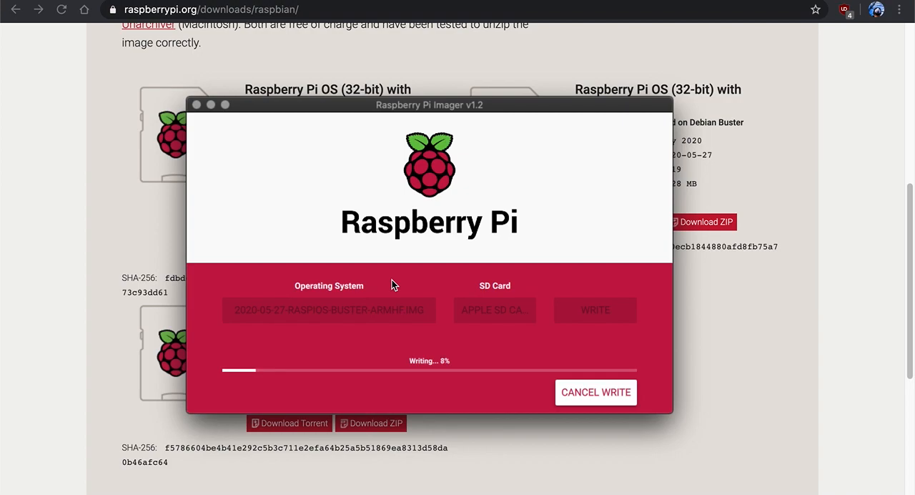
mouse_move(223, 157)
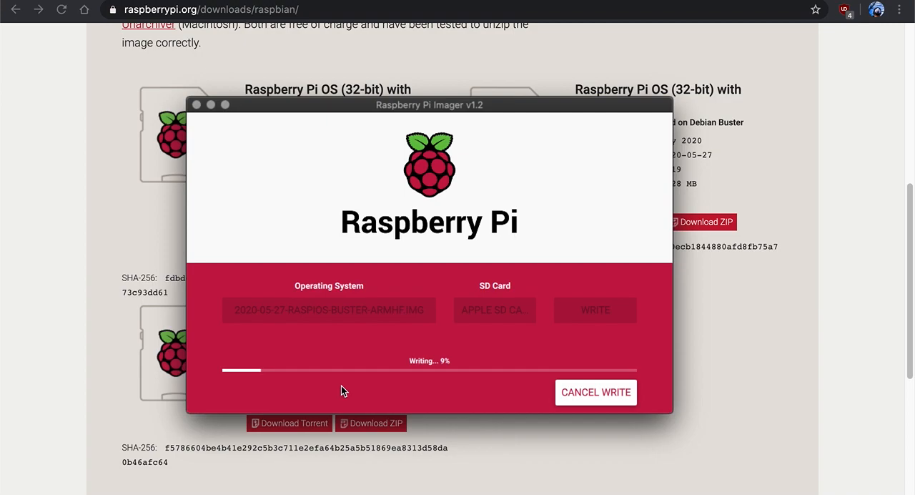
mouse_move(379, 391)
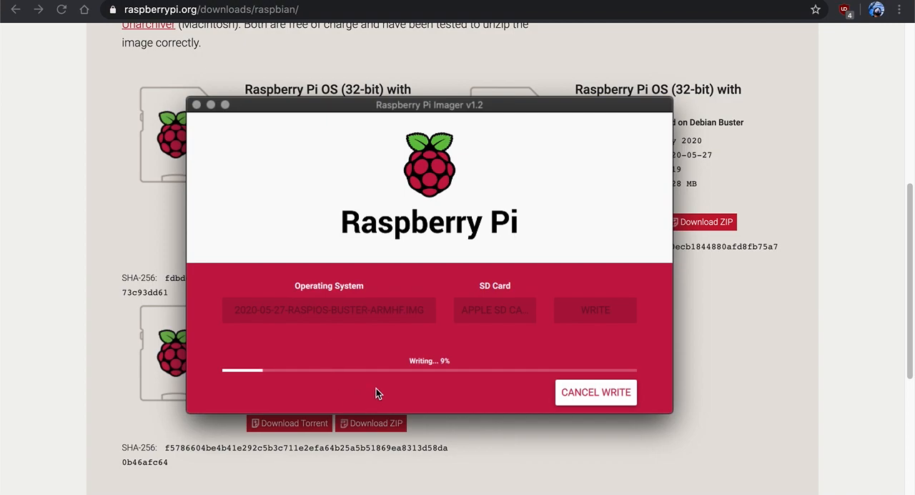
mouse_move(167, 38)
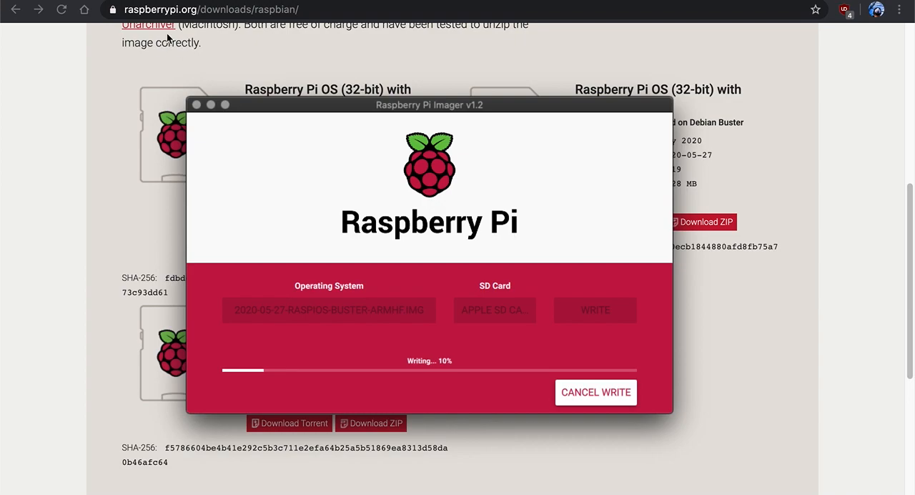
mouse_move(236, 19)
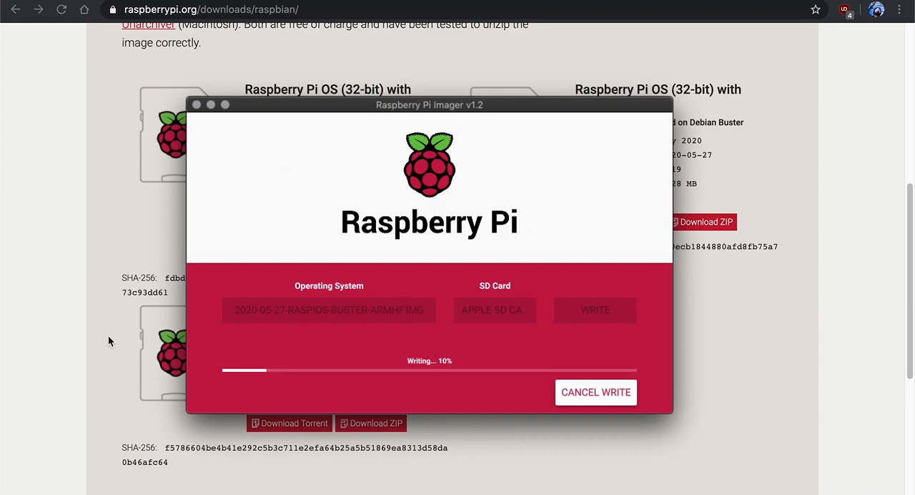
Step: Scroll down the browser page behind while the SD card write climbs to 11%
scroll(down, 3)
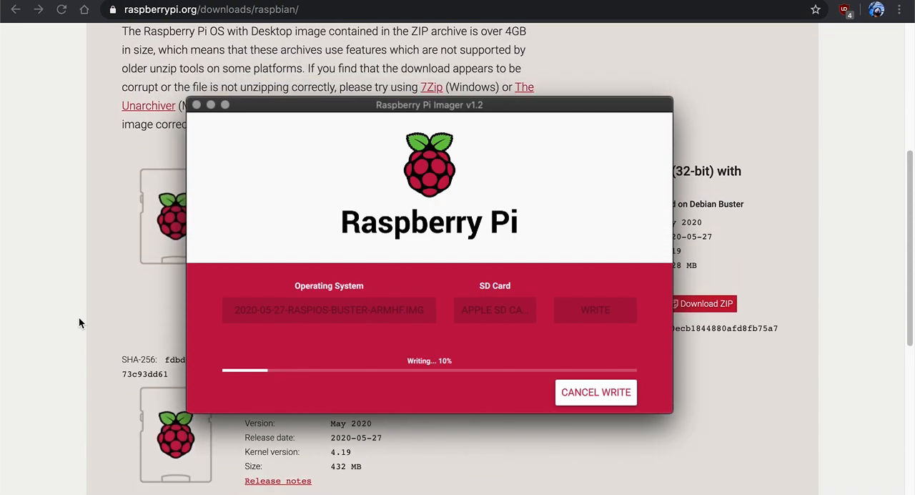
scroll(down, 3)
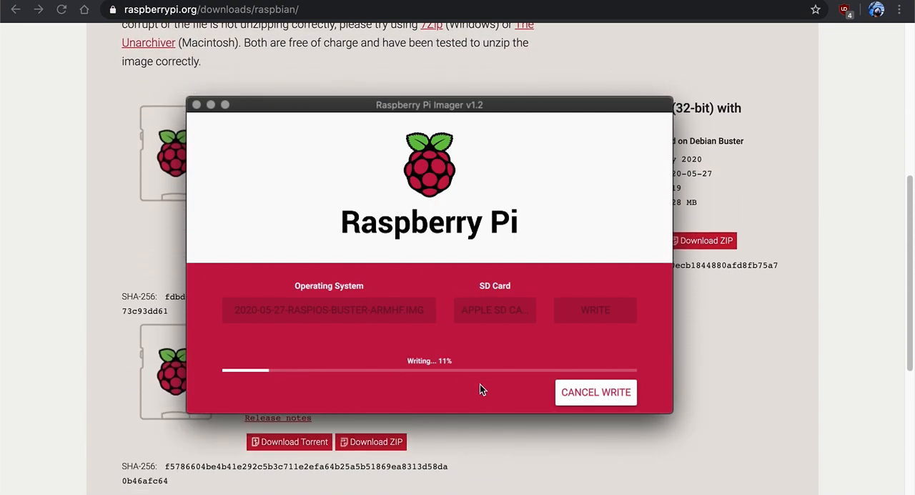